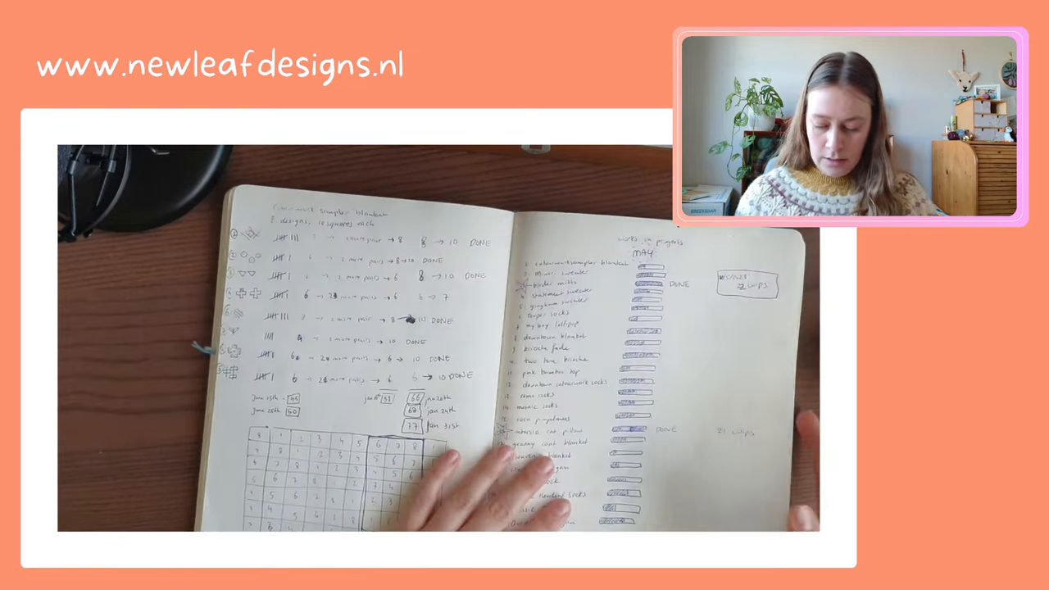
Turn the journal page to show the September and December works-in-progress lists.
left_click_drag(491, 369, 245, 369)
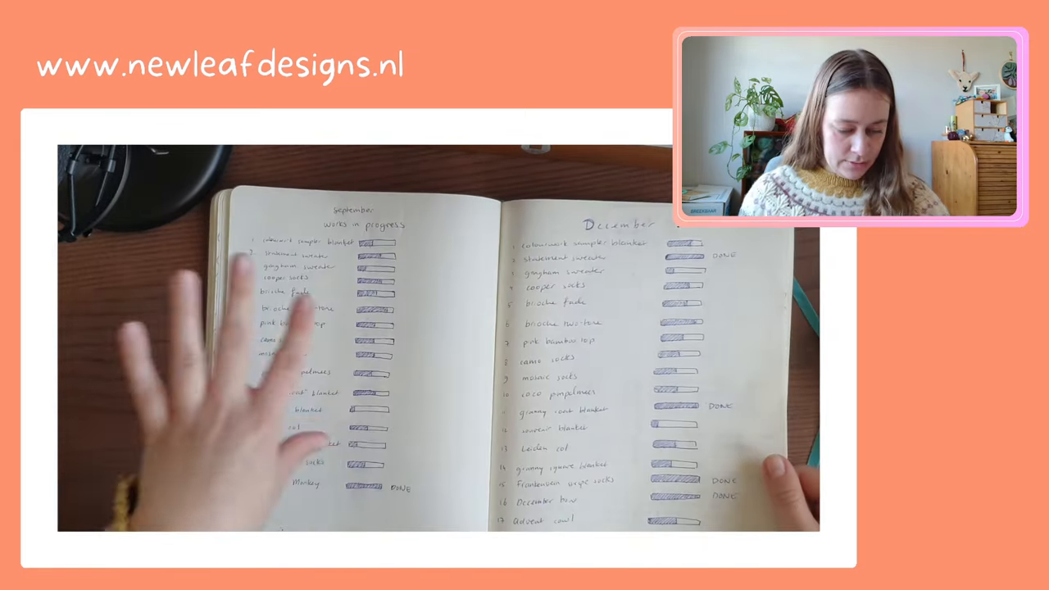